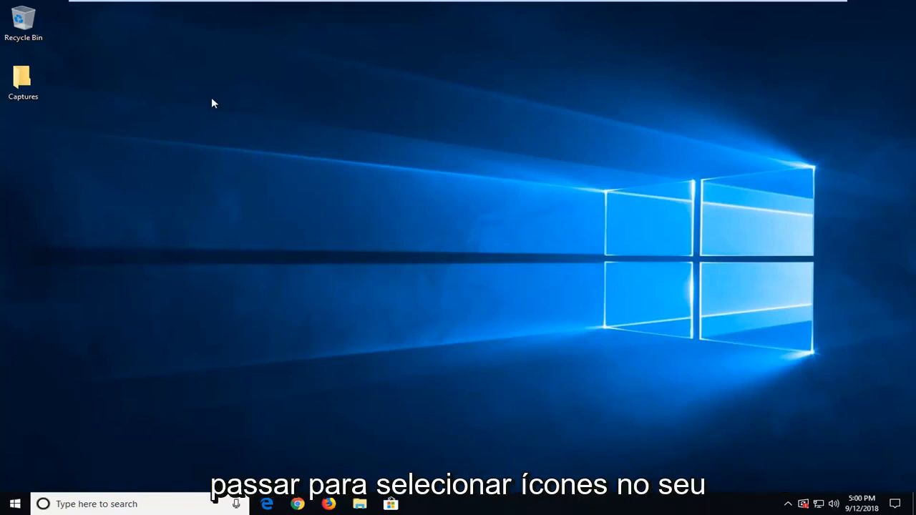
mouse_move(178, 99)
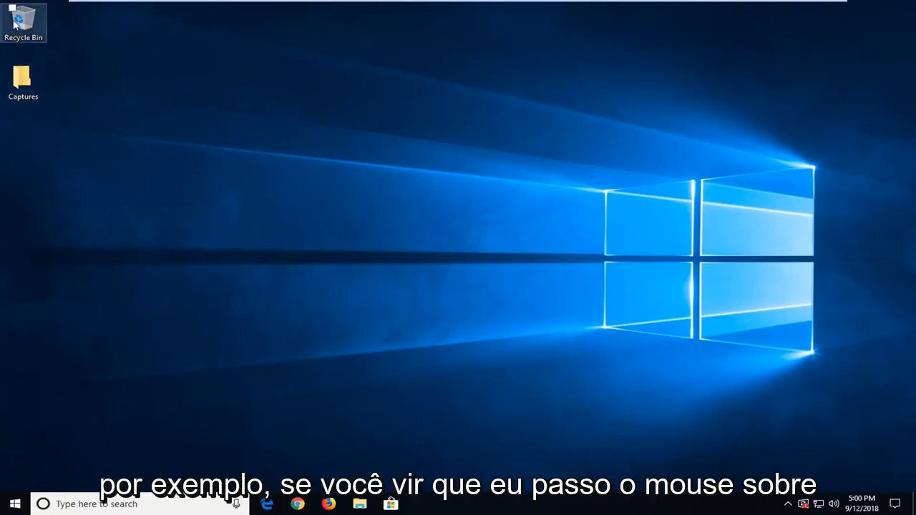
mouse_move(23, 79)
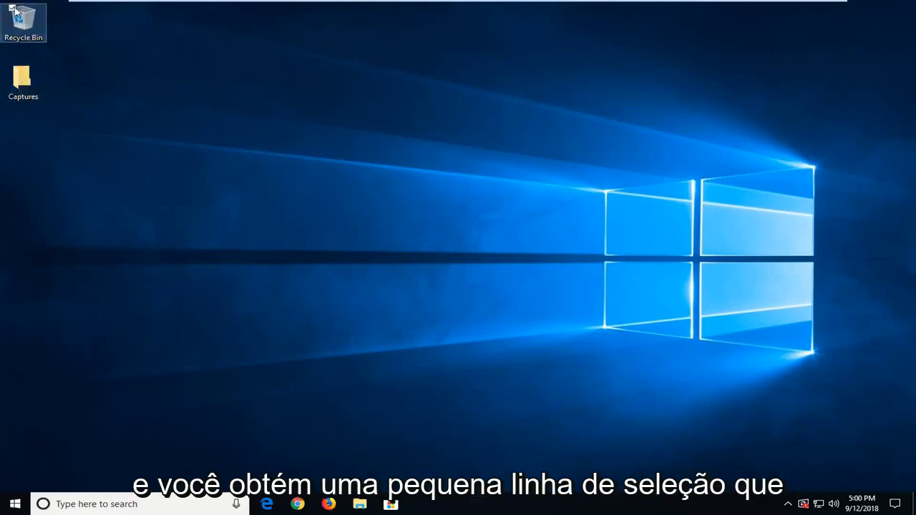
- Select desktop icons, then search 'file' from Start and launch File Explorer
double_click(23, 21)
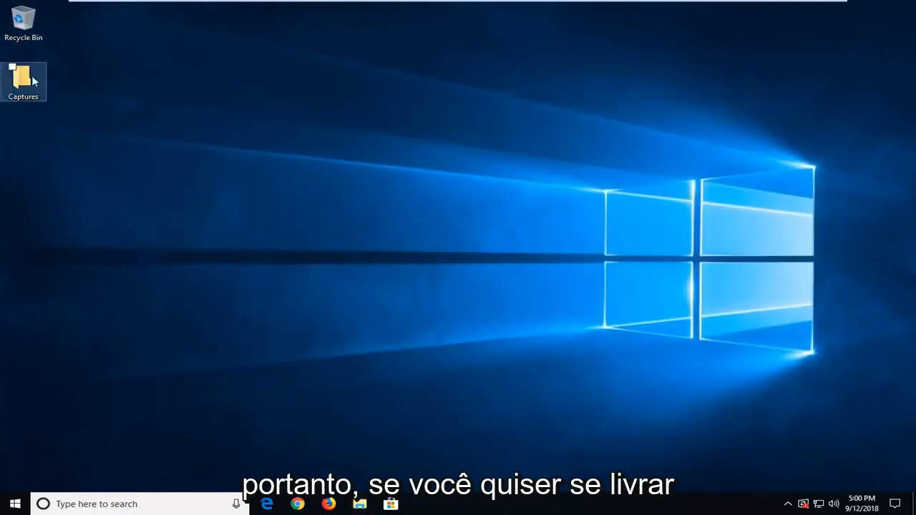
left_click(18, 477)
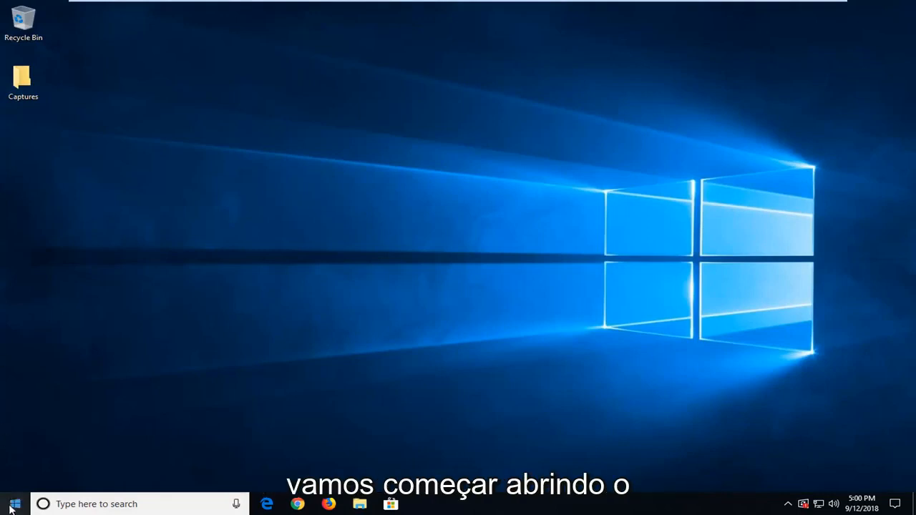
left_click(14, 504)
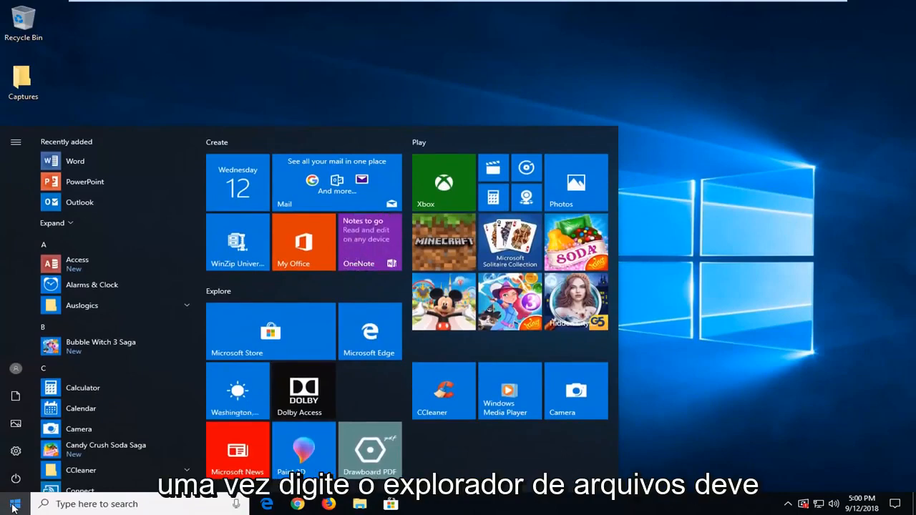
type("file explorer")
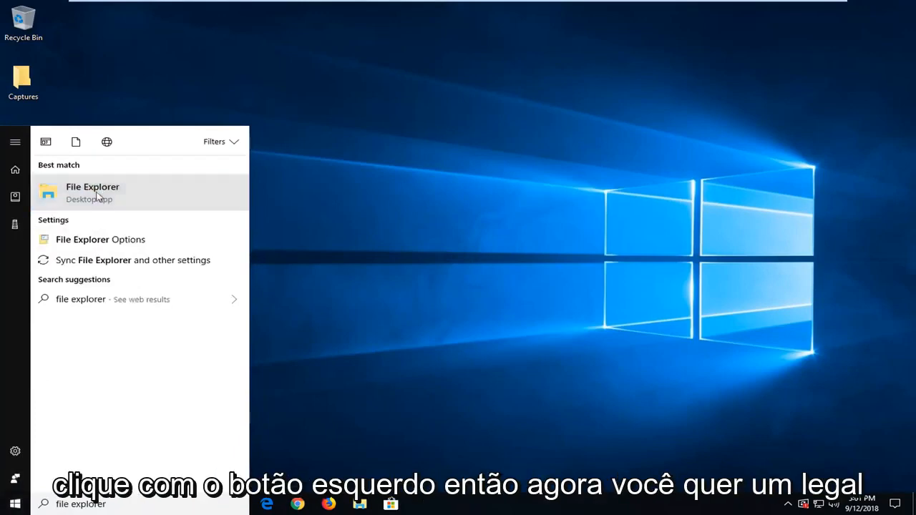
left_click(92, 187)
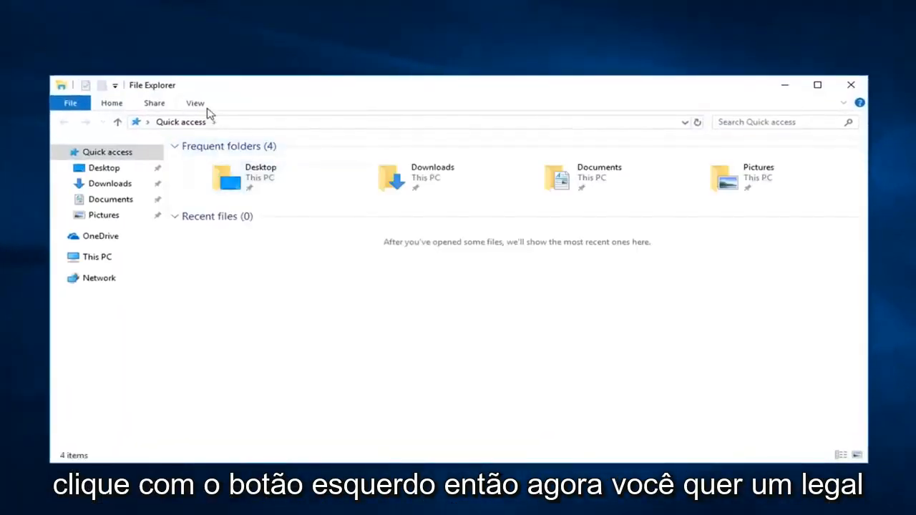
- Open Folder Options from File Explorer's View ribbon
left_click(195, 102)
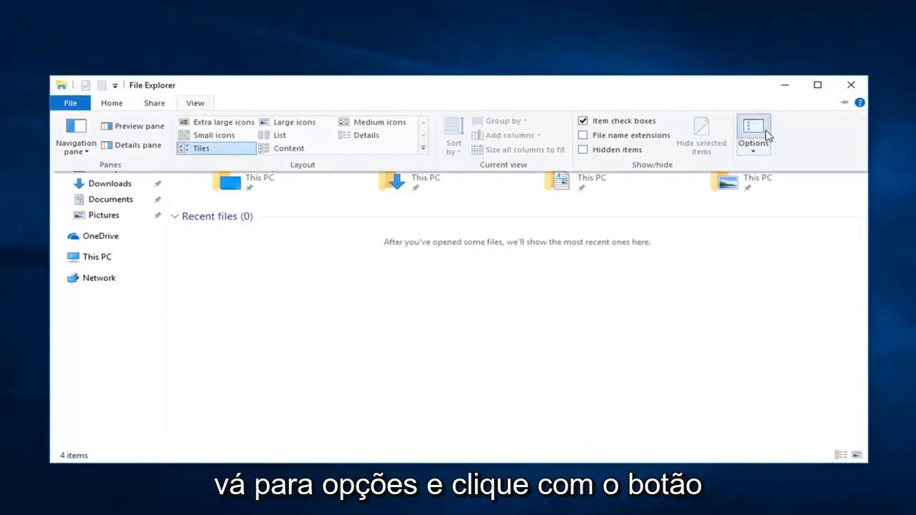
left_click(753, 136)
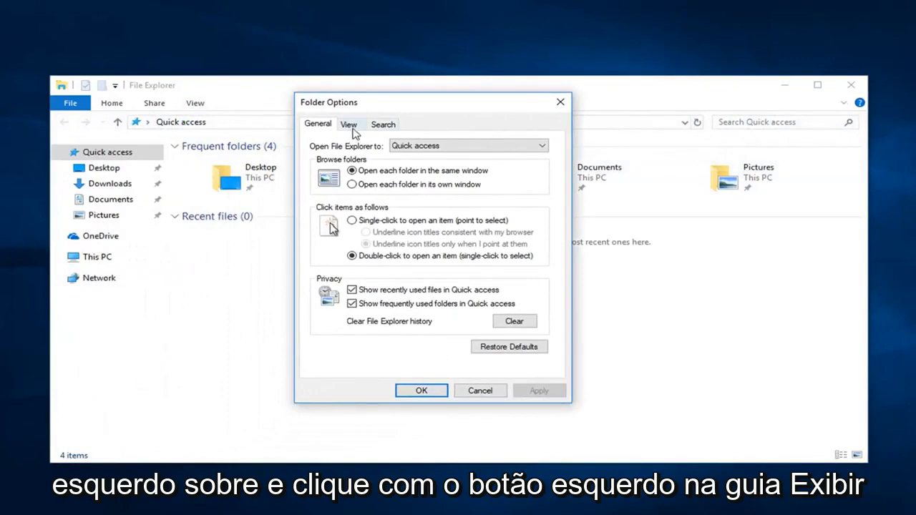
- Uncheck 'Use check boxes to select items' on the View tab, confirm, and close Explorer
left_click(349, 123)
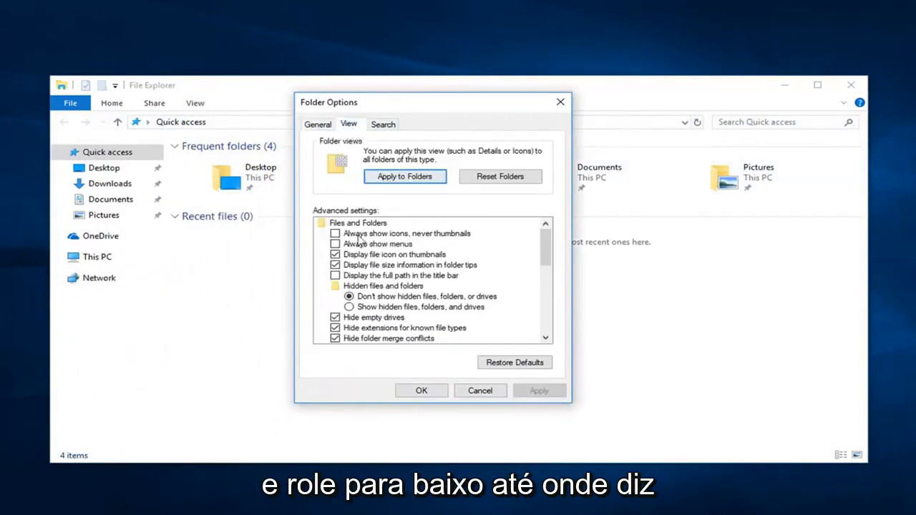
scroll("down", 3)
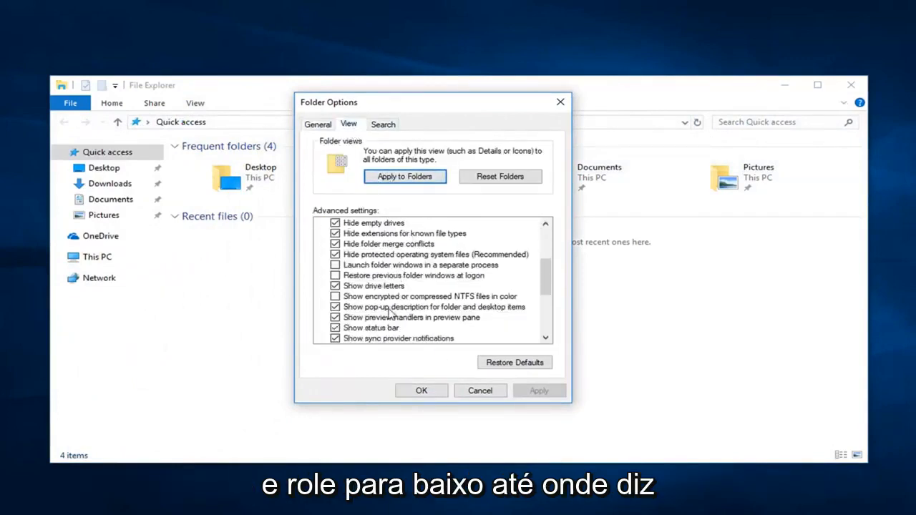
scroll("down", 3)
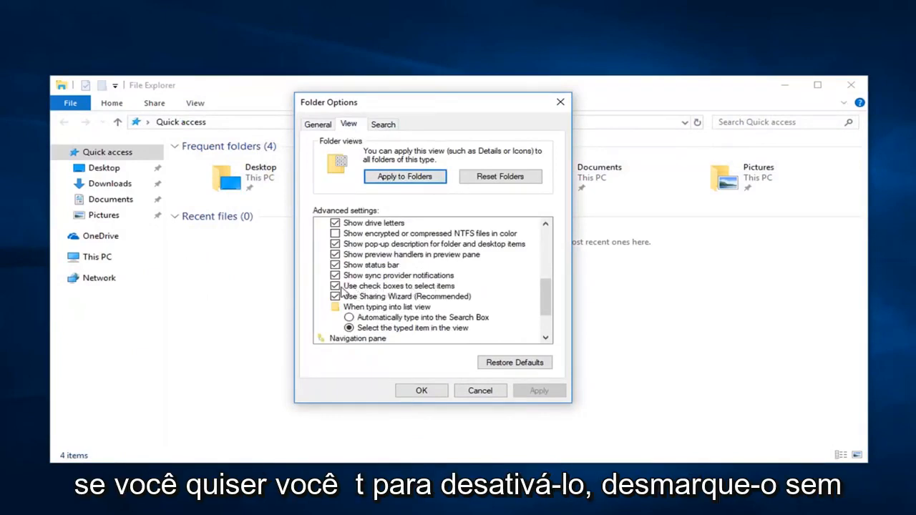
left_click(336, 285)
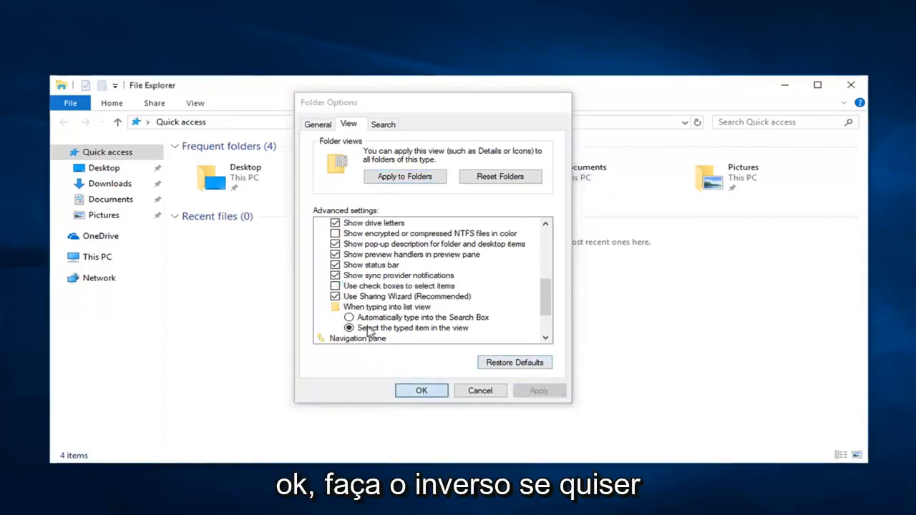
left_click(420, 390)
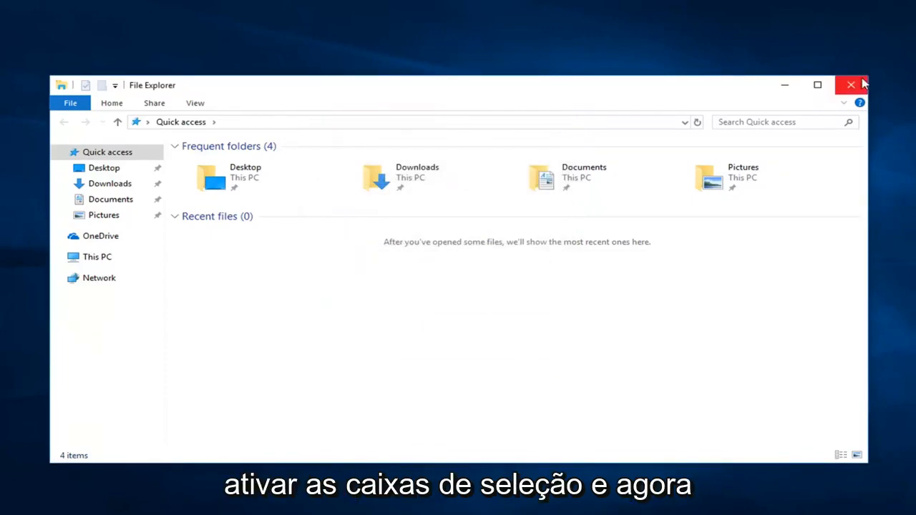
left_click(851, 84)
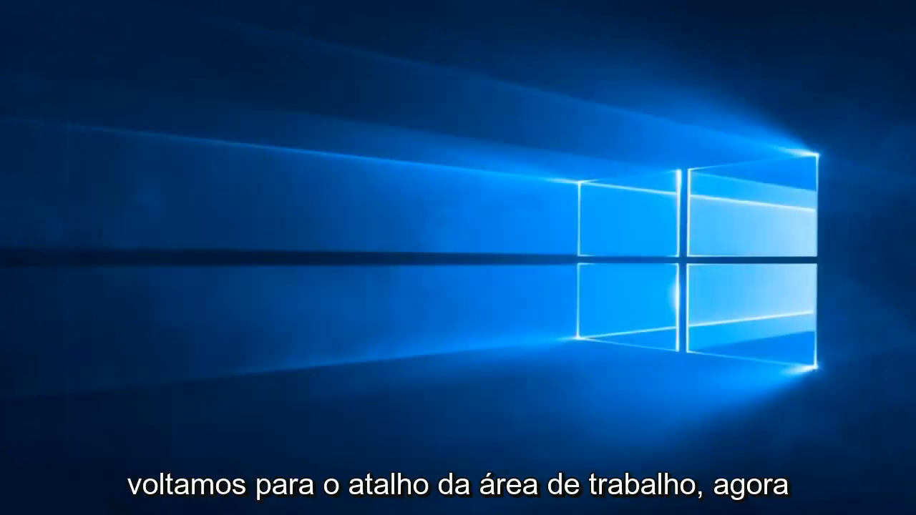